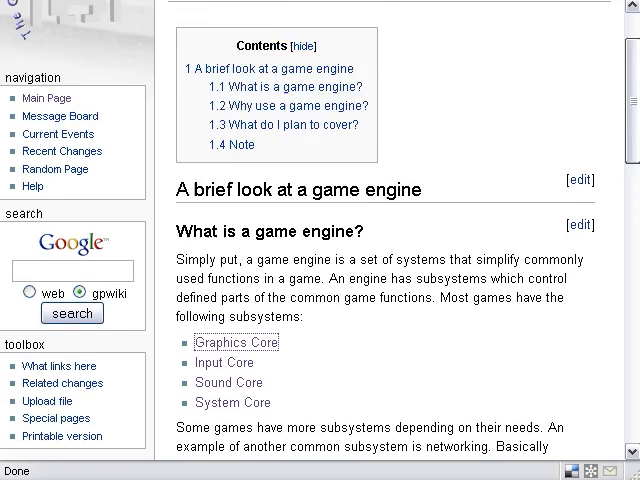
Step: Scroll up to the top of the Complete 2D Engine Overview article
scroll("up", 3)
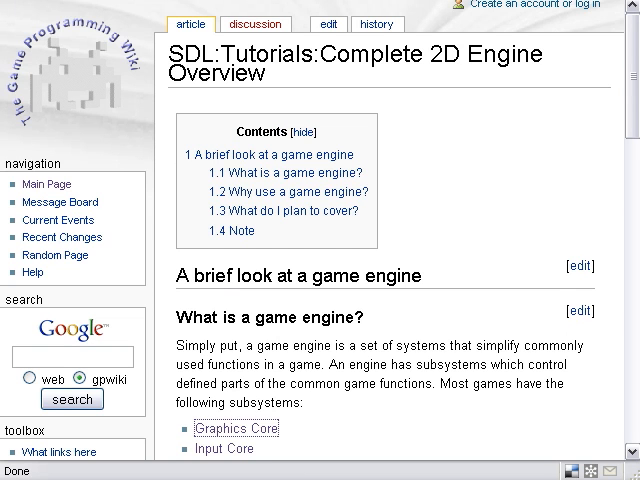
mouse_move(235, 428)
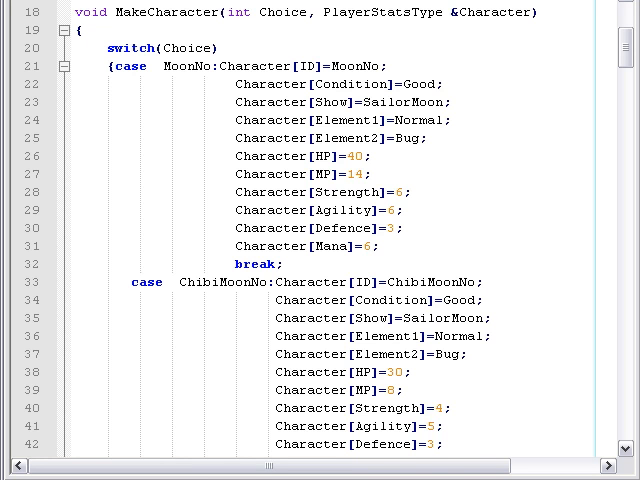
scroll("down", 3)
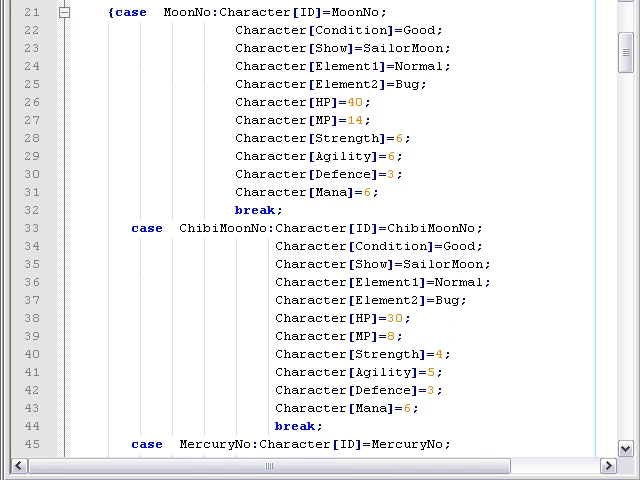
scroll("down", 3)
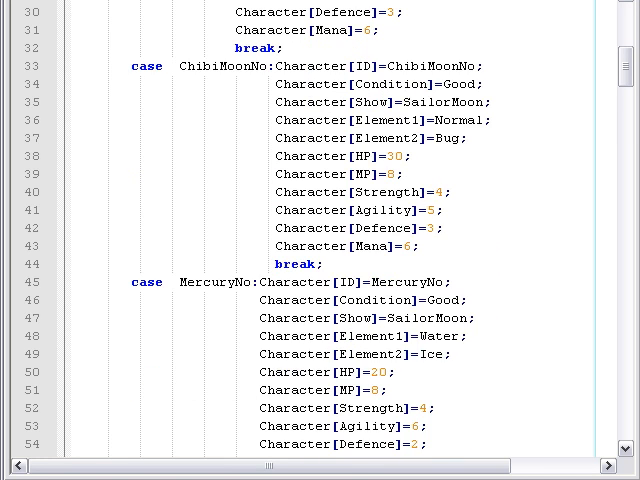
scroll("down", 3)
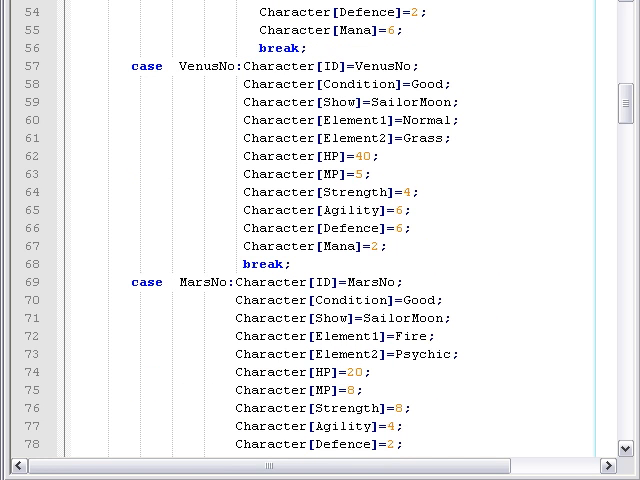
left_click_drag(240, 84, 460, 120)
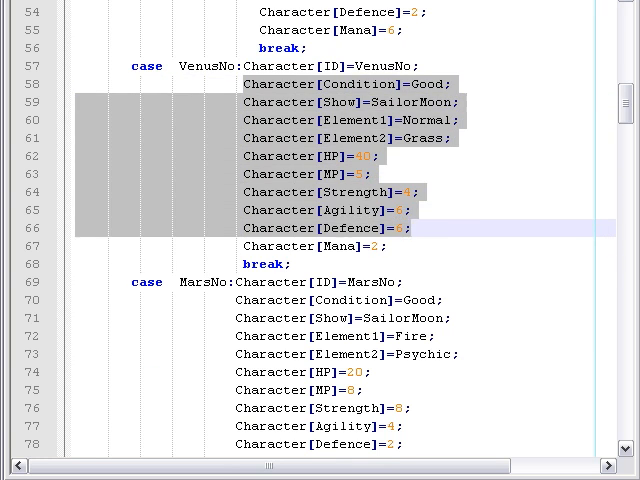
scroll("down", 3)
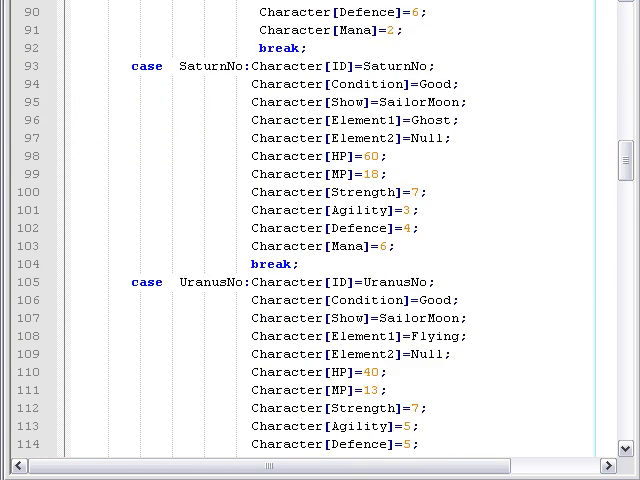
scroll("down", 3)
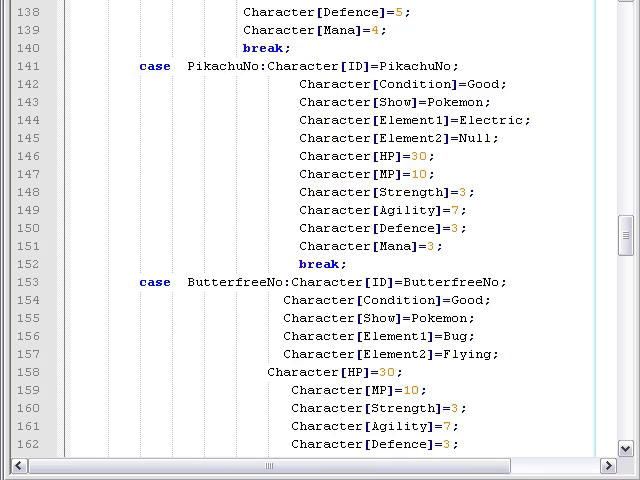
scroll("down", 3)
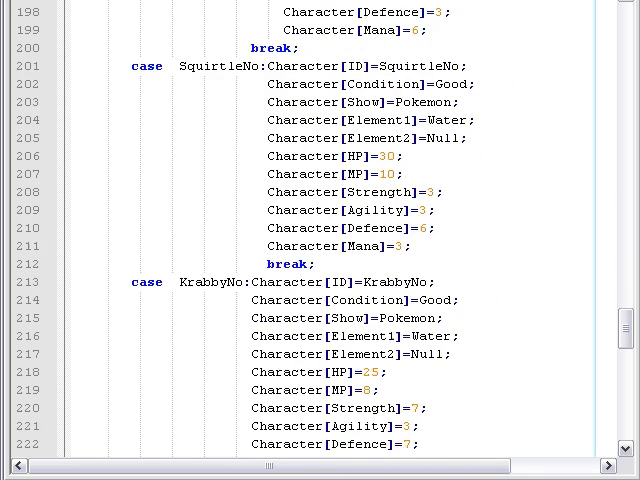
scroll("down", 3)
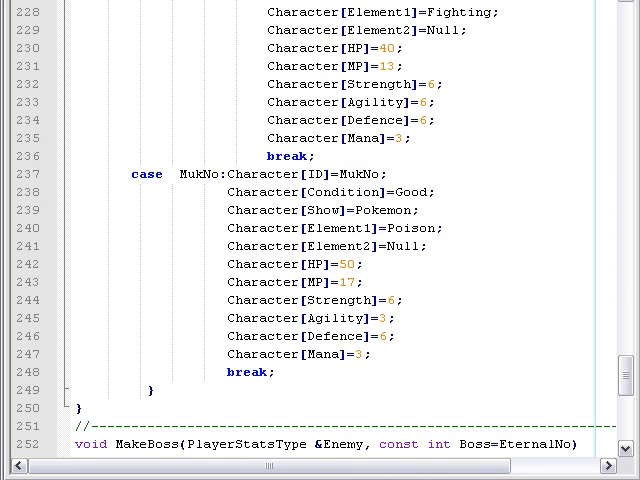
scroll("down", 3)
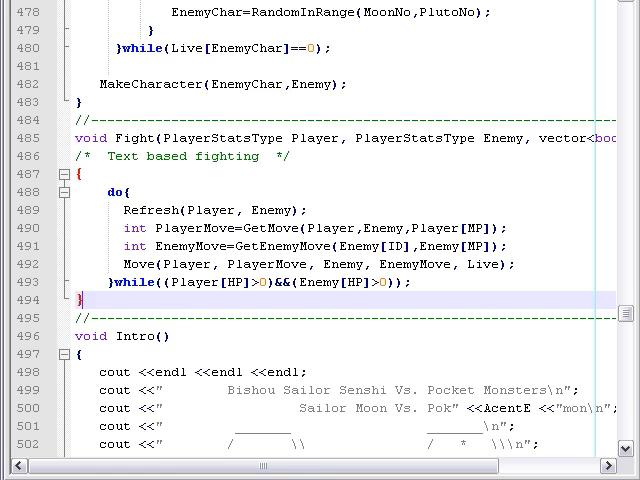
scroll("up", 3)
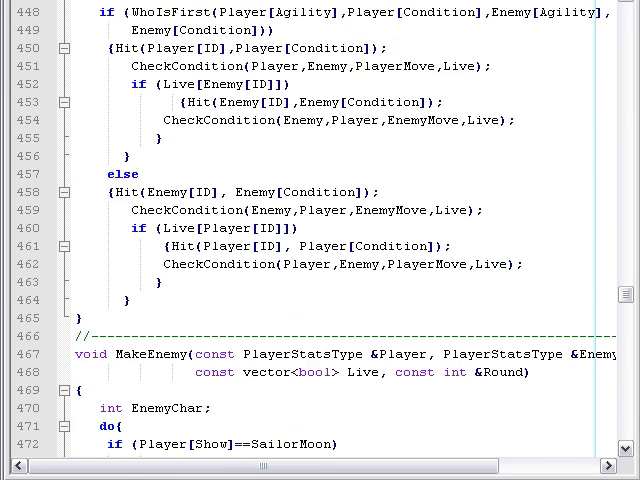
scroll("up", 3)
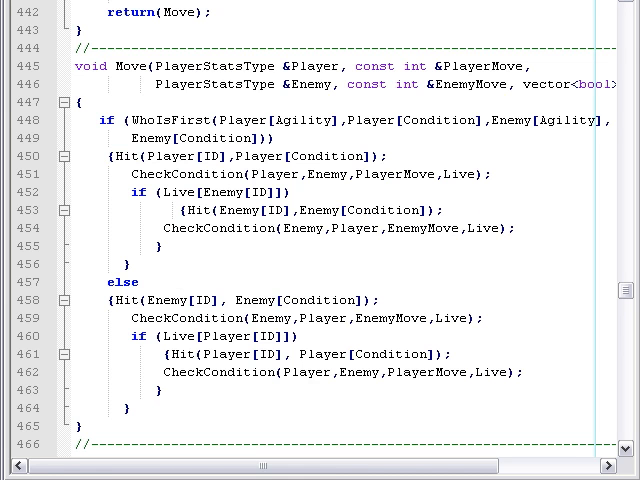
double_click(168, 120)
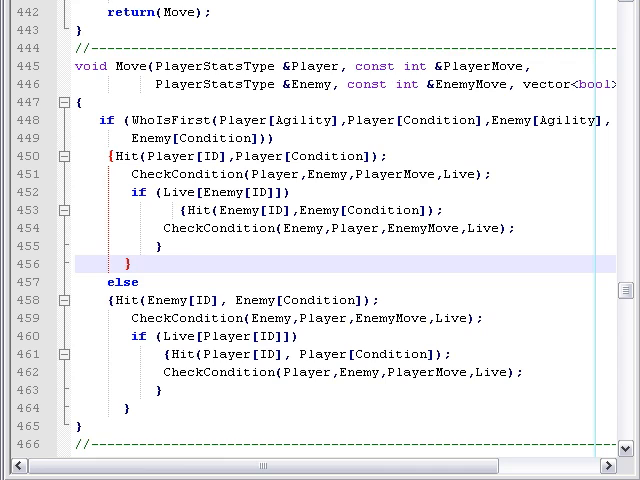
scroll("up", 3)
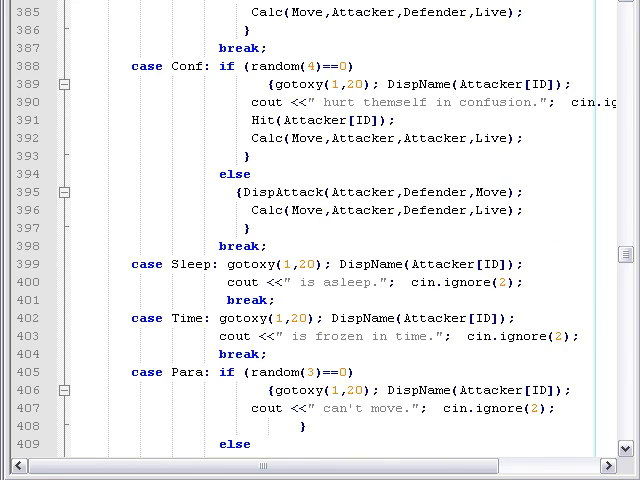
scroll("up", 3)
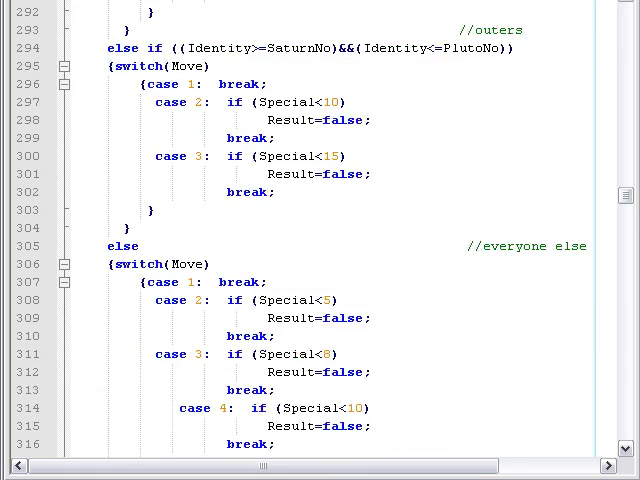
scroll("up", 3)
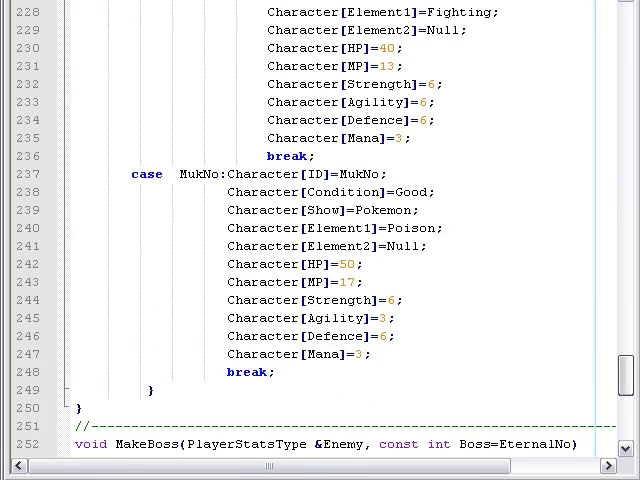
scroll("up", 3)
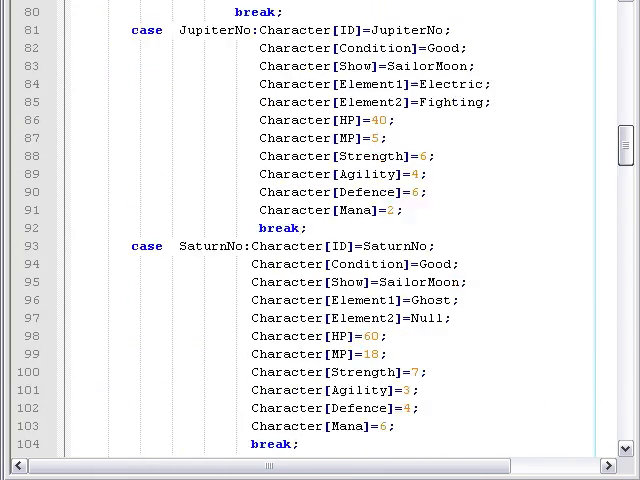
scroll("up", 3)
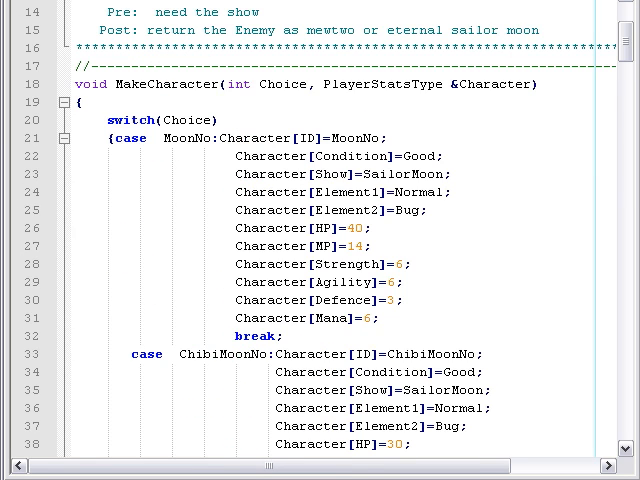
scroll("down", 3)
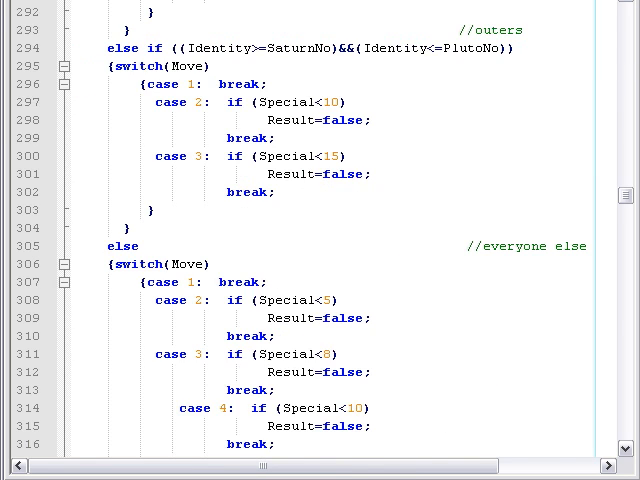
scroll("up", 3)
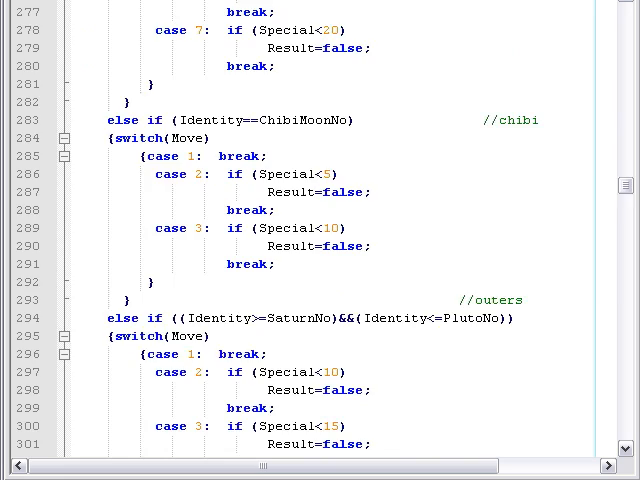
scroll("up", 3)
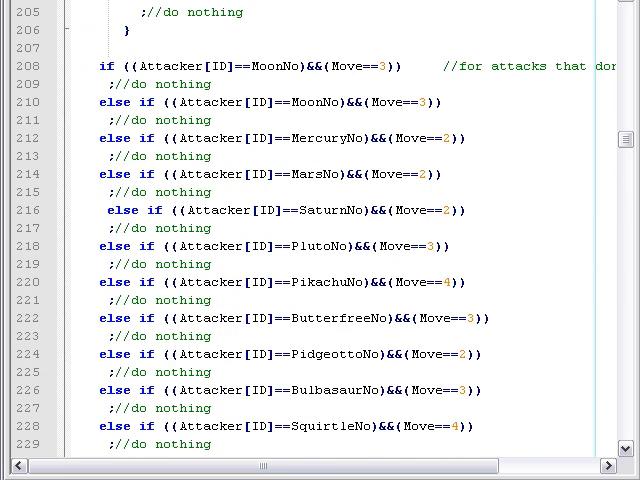
scroll("up", 3)
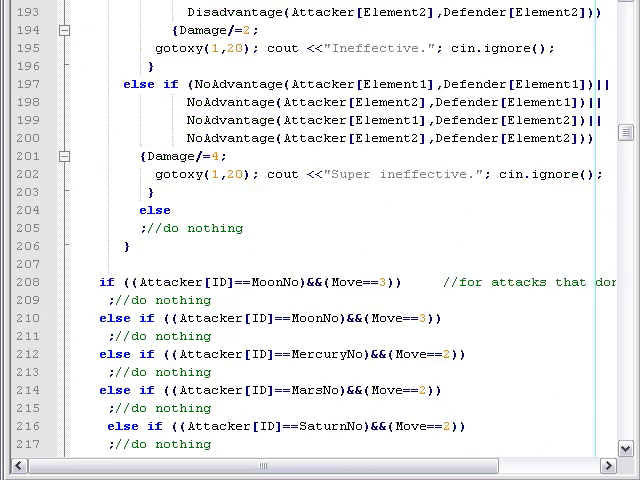
scroll("up", 3)
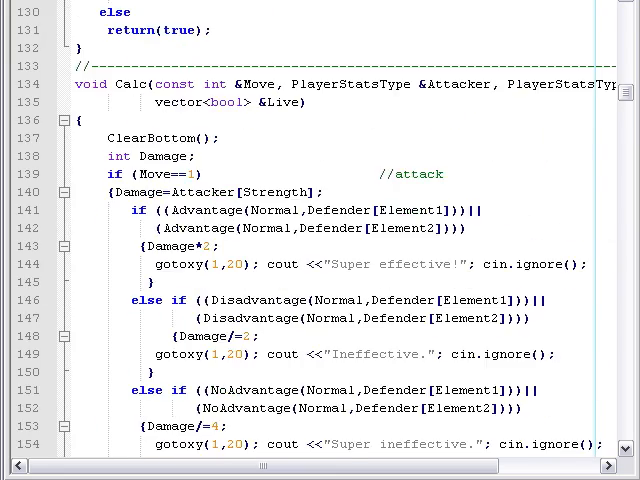
scroll("down", 3)
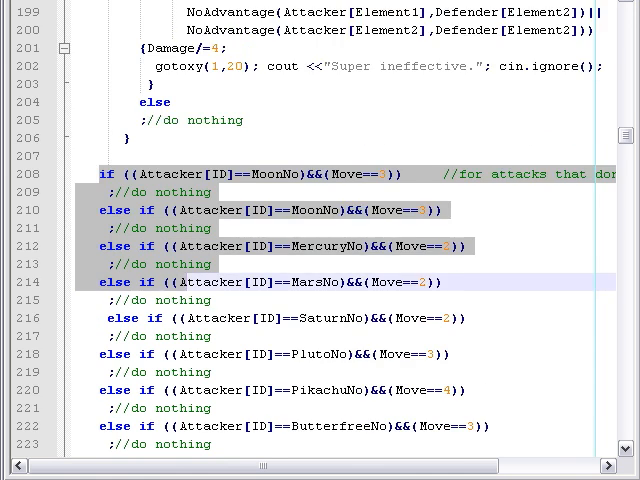
scroll("down", 3)
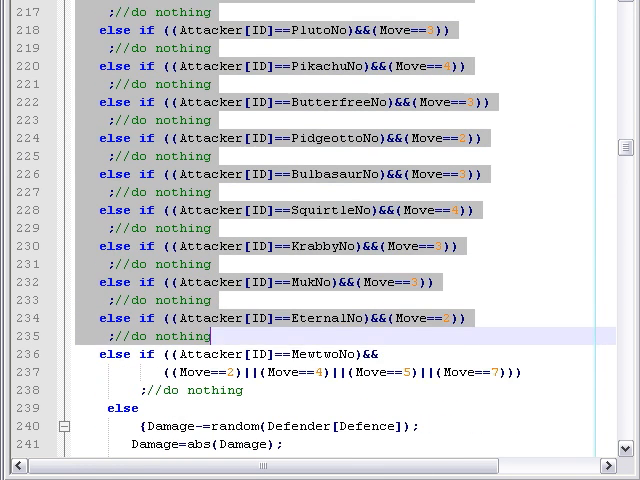
scroll("down", 3)
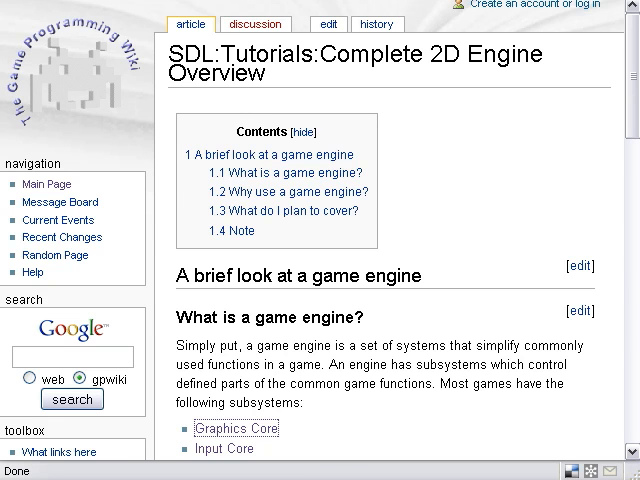
mouse_move(235, 428)
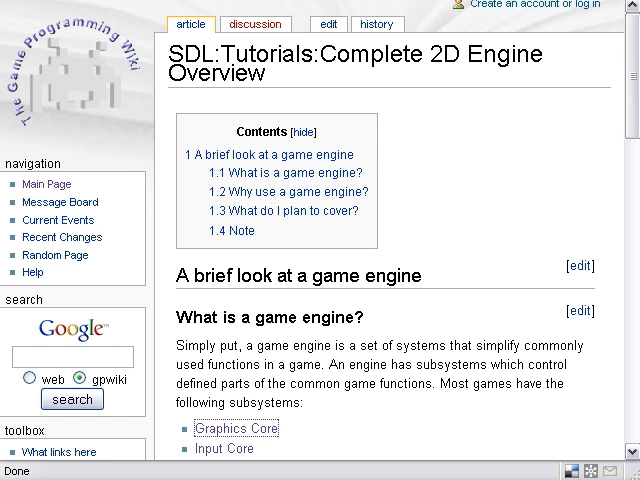
Step: Read the engine tutorial down to the source-code note, open the 'here' link, and return up
scroll("down", 3)
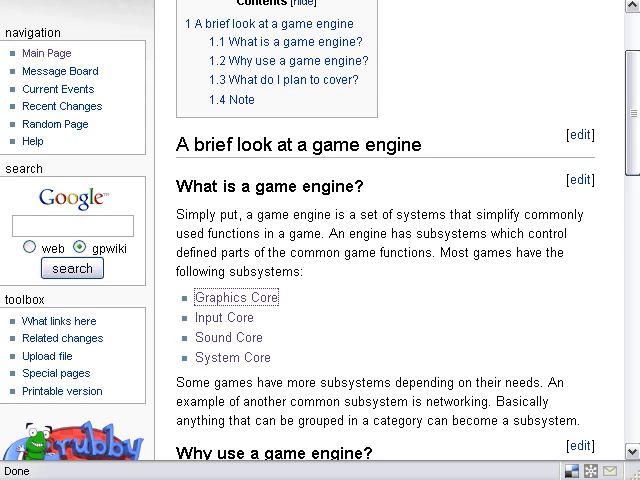
scroll("down", 3)
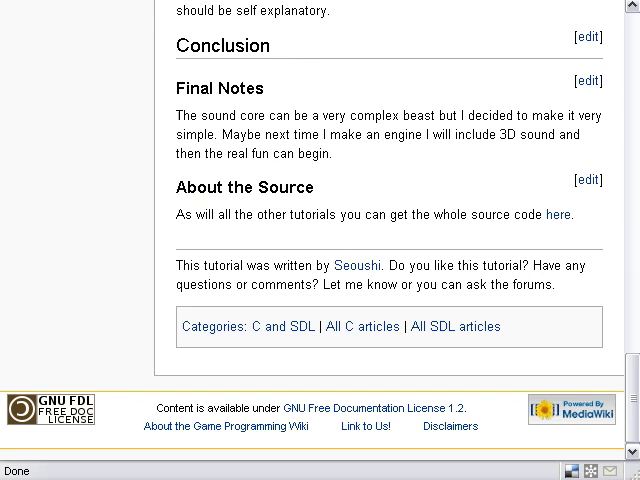
scroll("up", 3)
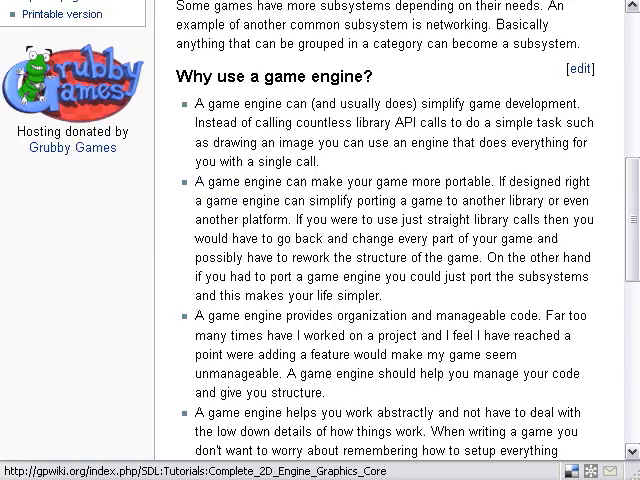
scroll("down", 3)
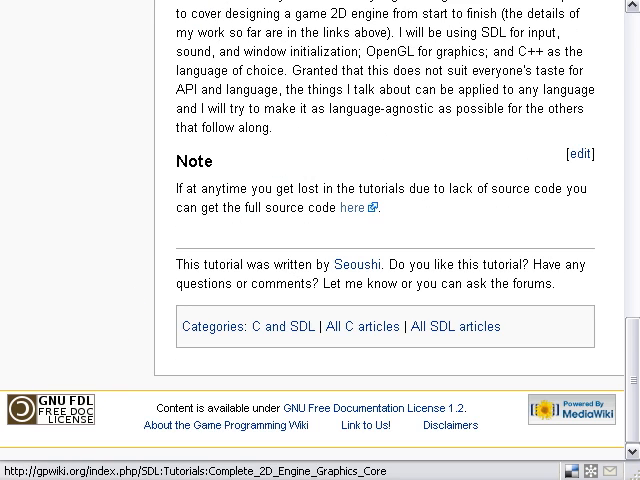
left_click(352, 207)
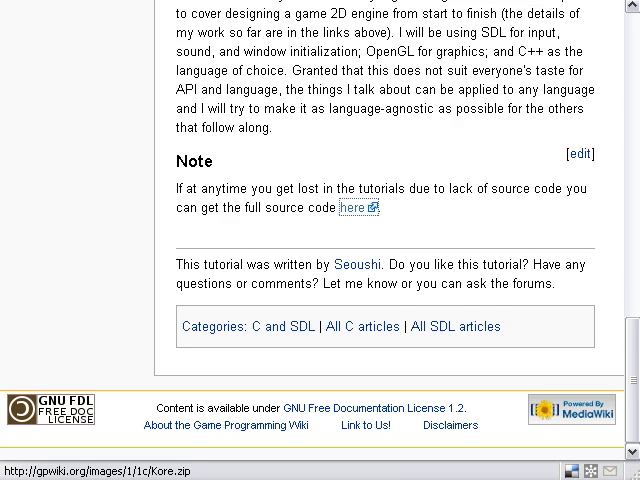
scroll("up", 3)
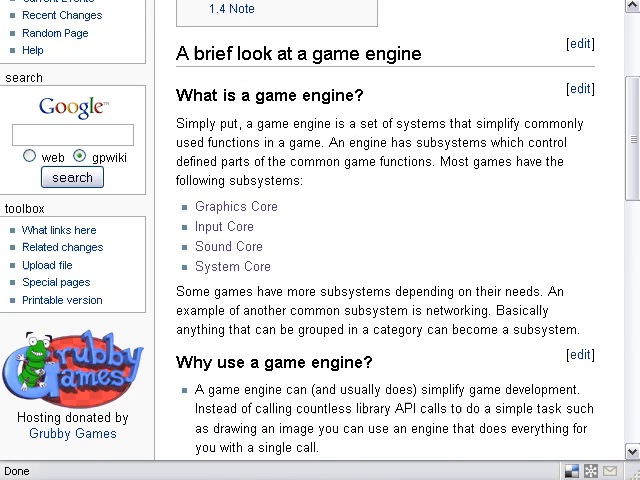
Step: Open the process manager tutorial and scroll through its cProcessManager code listings
left_click(231, 266)
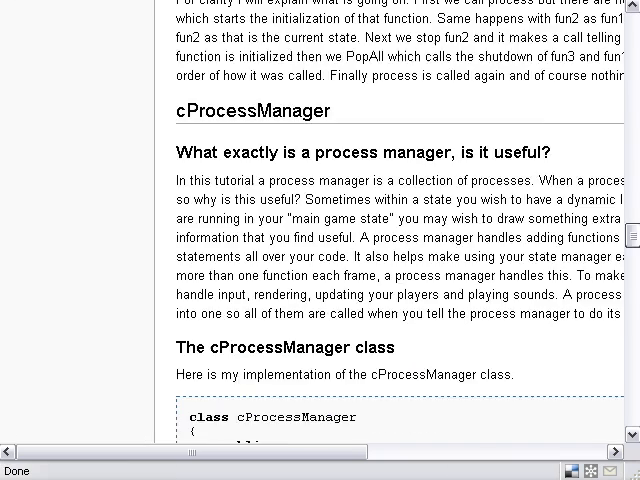
scroll("down", 3)
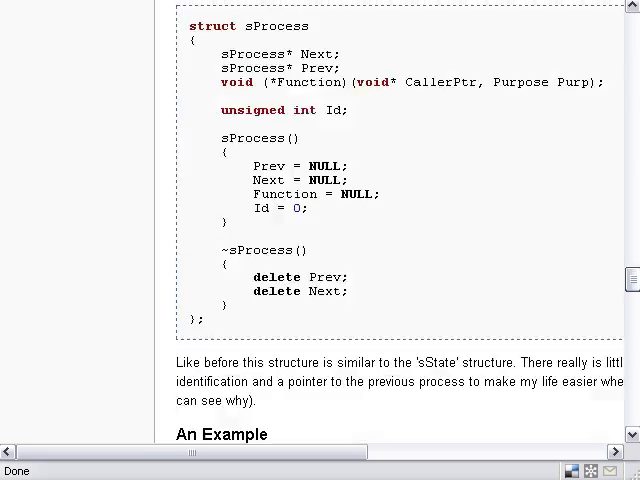
scroll("down", 3)
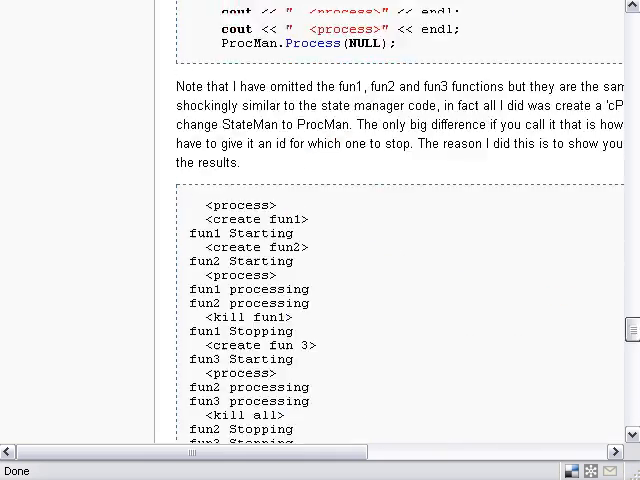
scroll("up", 3)
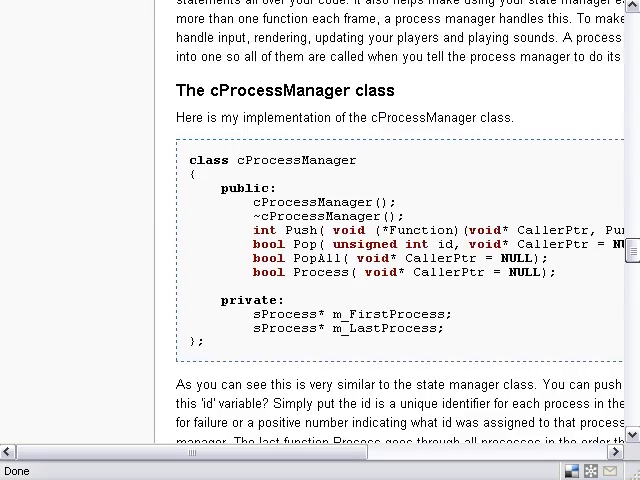
scroll("down", 3)
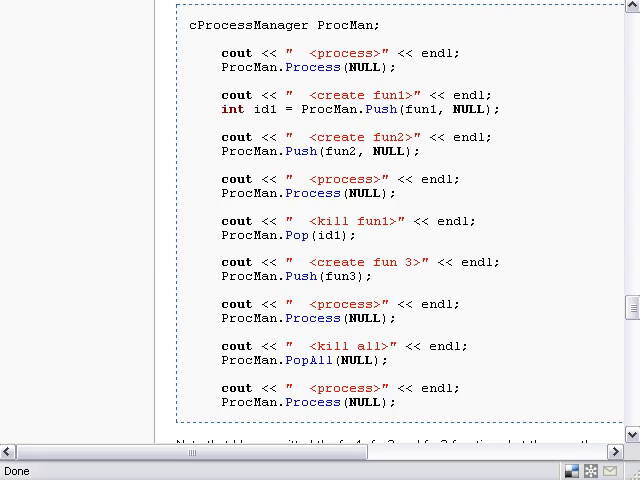
scroll("up", 3)
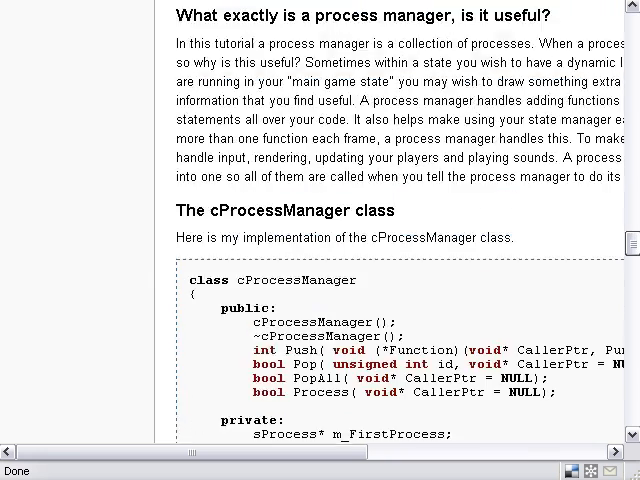
Step: Scroll on to the Sound Core tutorial's cSound and cSoundManager classes
scroll("down", 3)
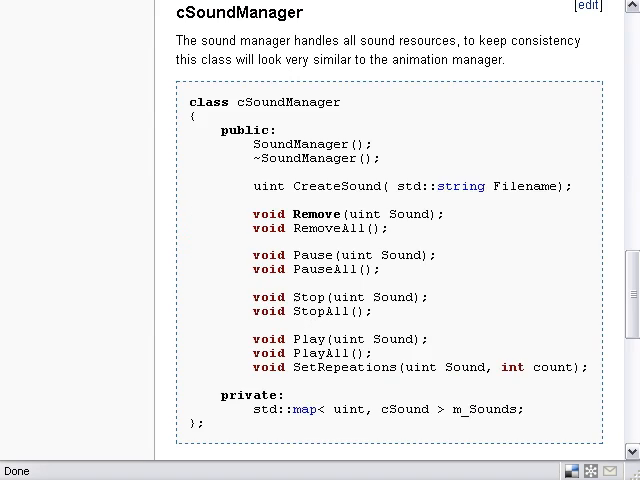
scroll("down", 3)
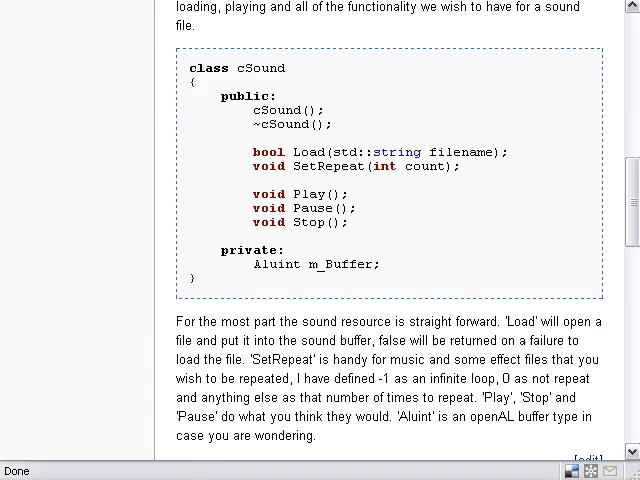
scroll("up", 3)
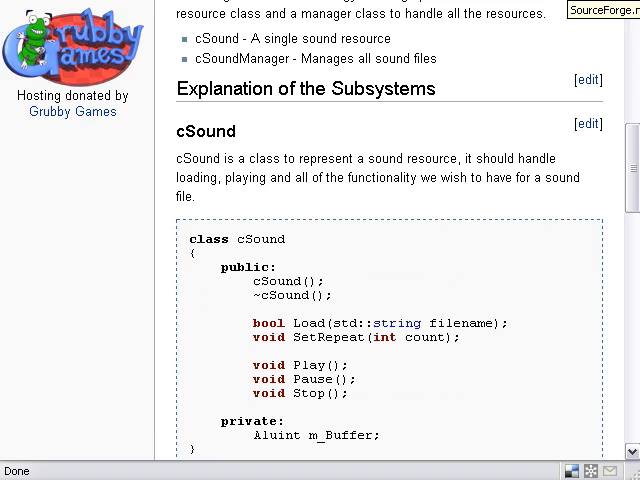
left_click(602, 11)
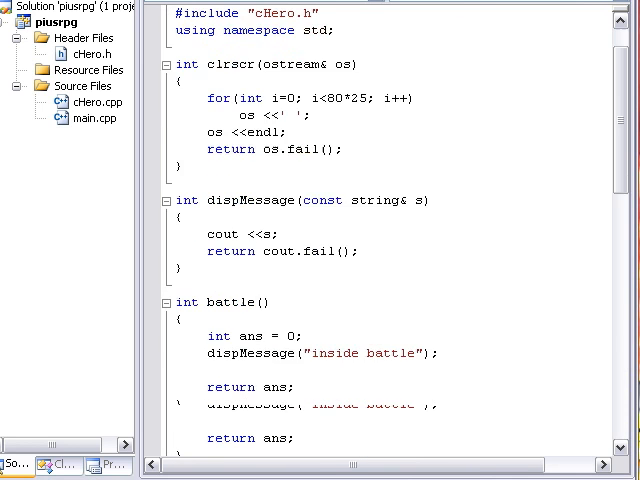
Step: Open cHero.cpp and scroll sideways to read the constructor and genPorter stat formulas
scroll("down", 3)
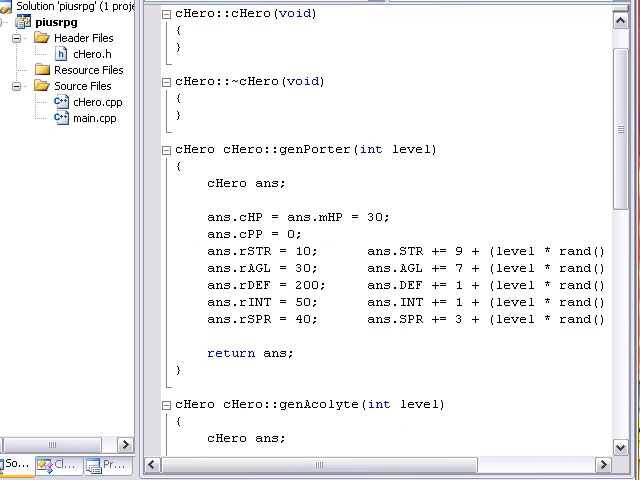
left_click(178, 336)
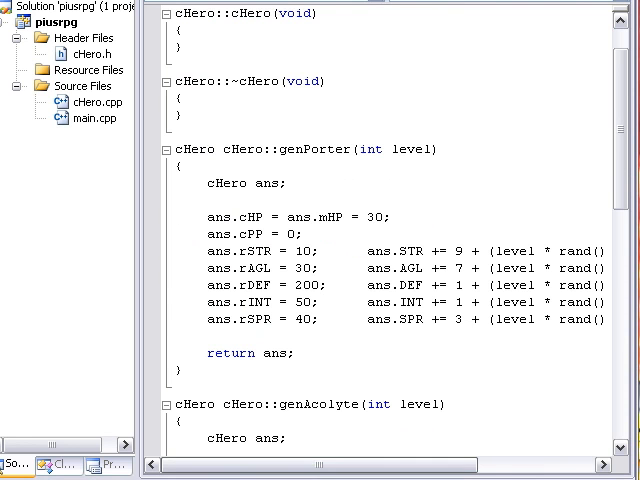
scroll("right", 3)
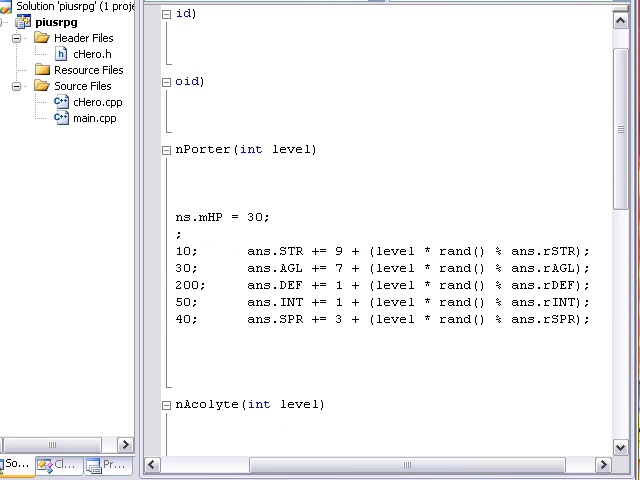
scroll("left", 3)
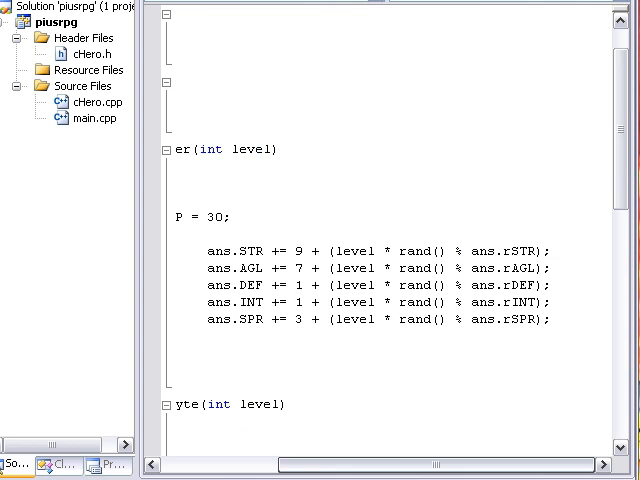
left_click_drag(196, 251, 552, 319)
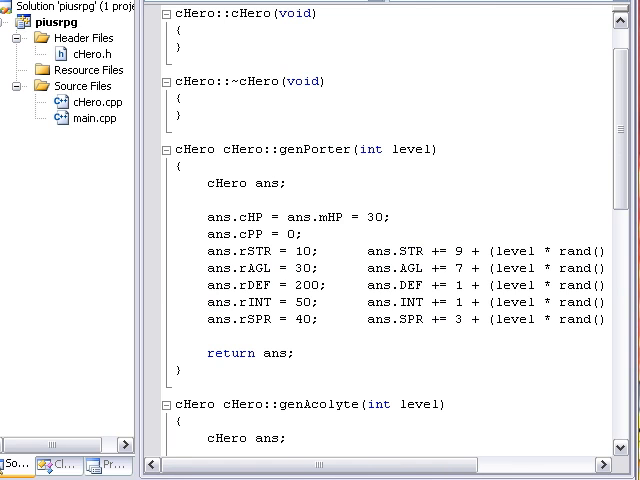
Step: Highlight genPorter's ans.cHP through ans.rSPR lines, deselect, then scroll the semantron article
left_click_drag(205, 217, 320, 320)
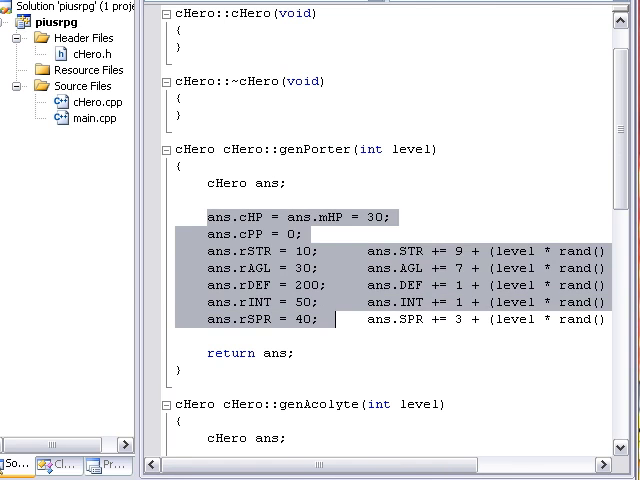
left_click(207, 217)
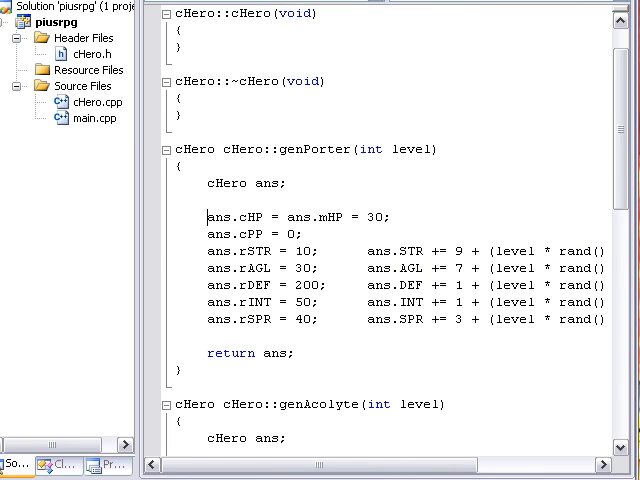
scroll("down", 3)
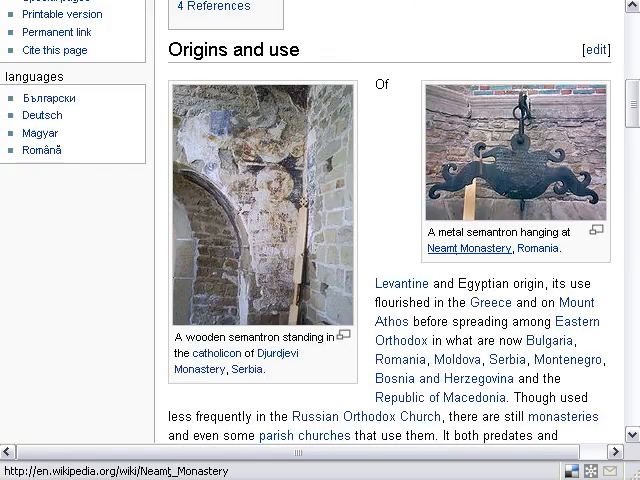
scroll("up", 3)
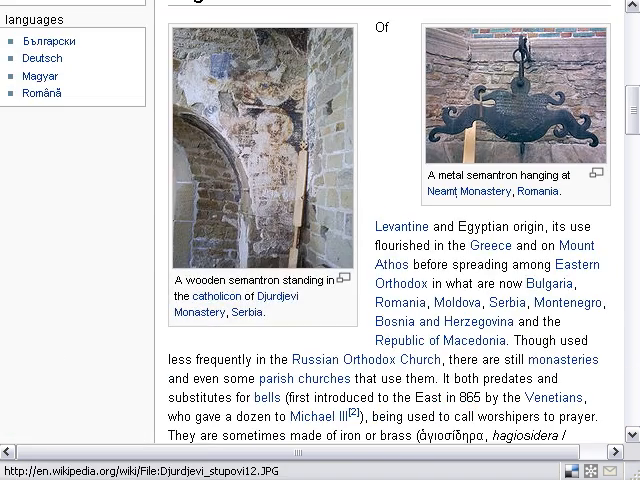
scroll("down", 3)
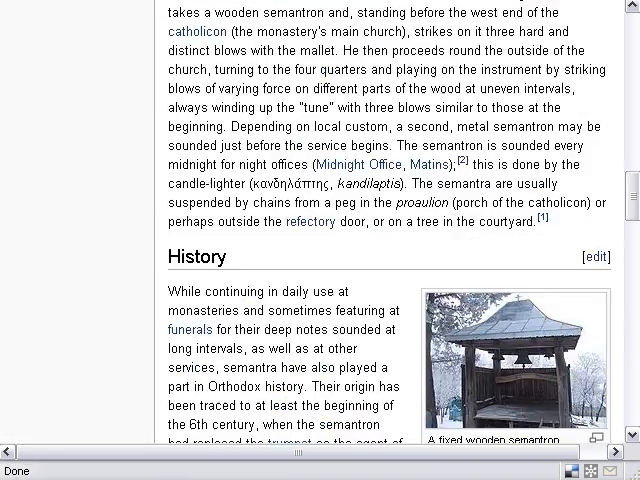
scroll("down", 3)
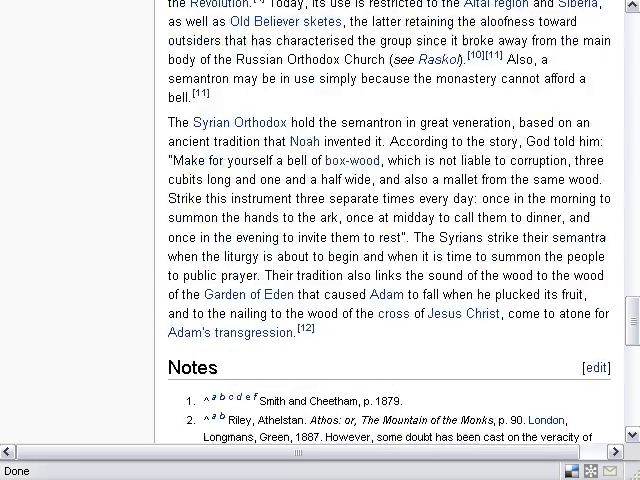
scroll("up", 3)
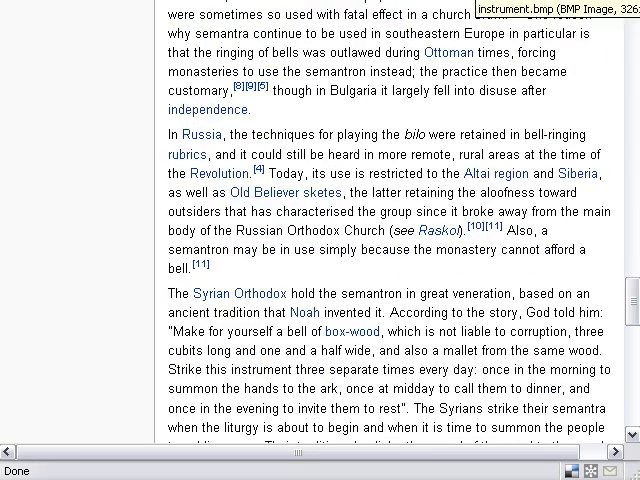